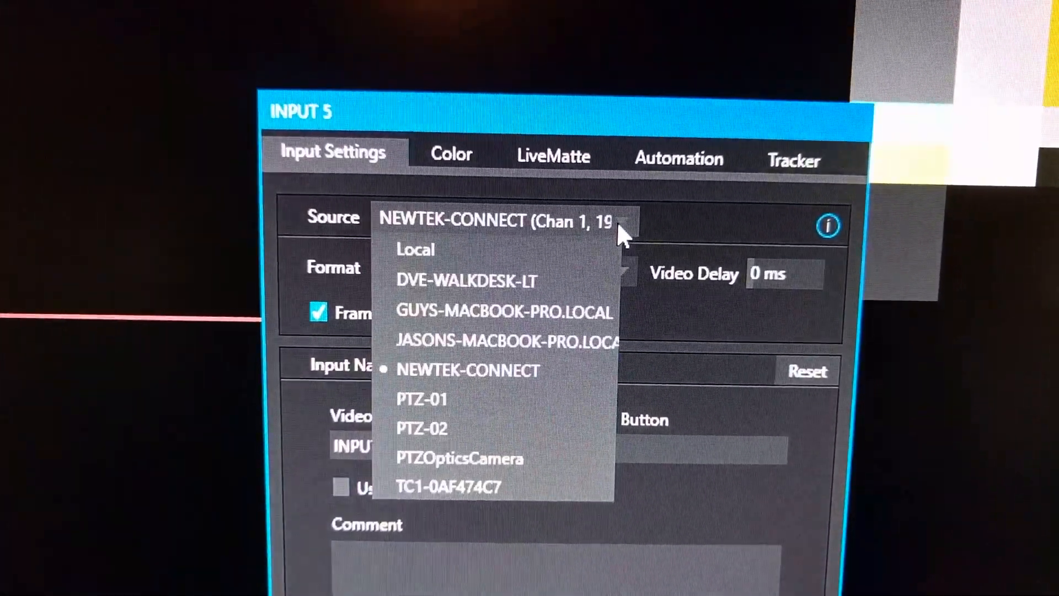
mouse_move(412, 239)
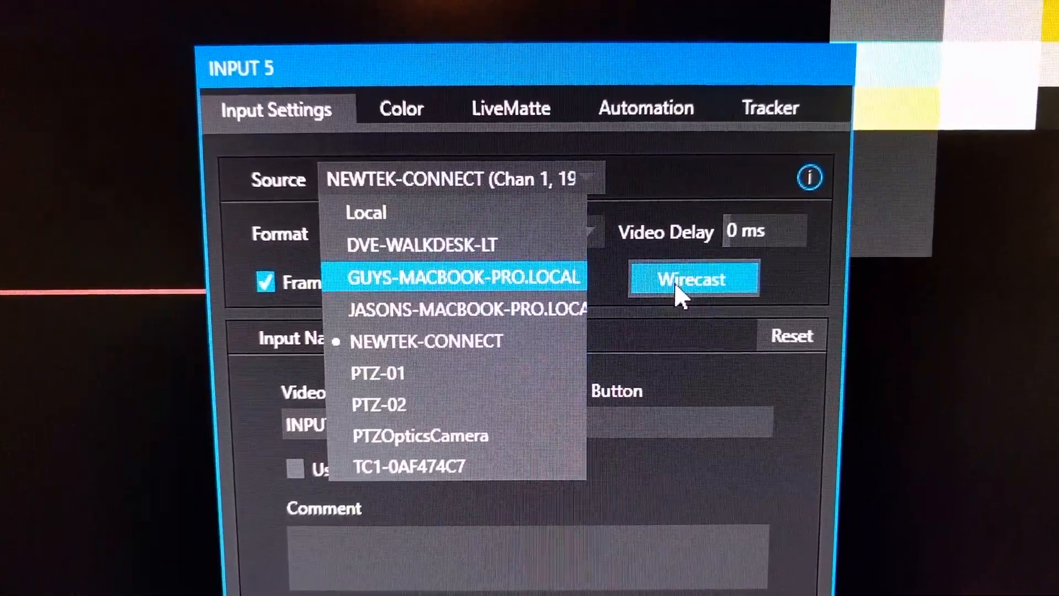
mouse_move(518, 308)
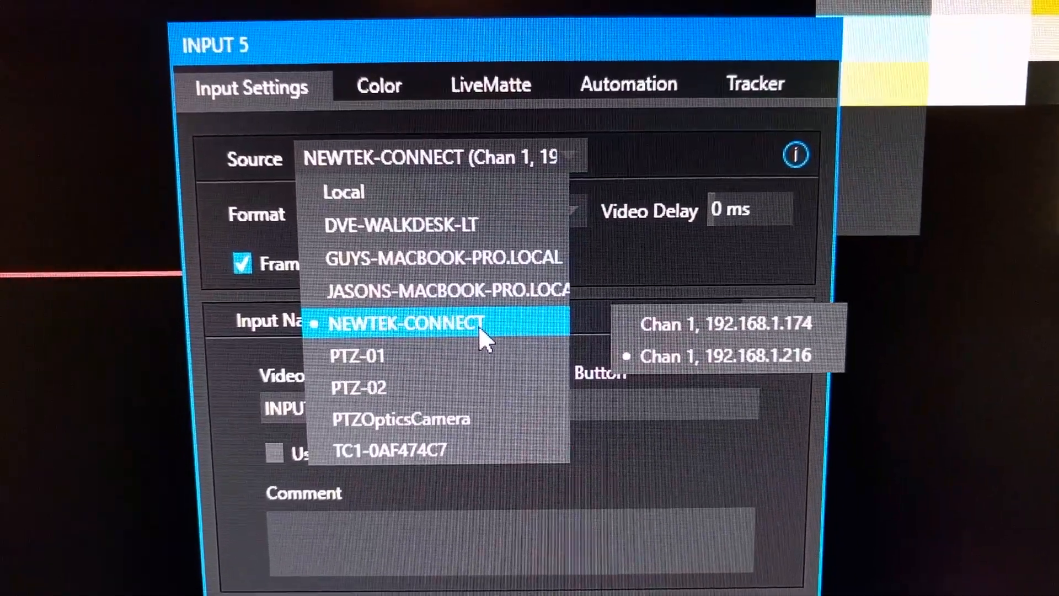
mouse_move(473, 355)
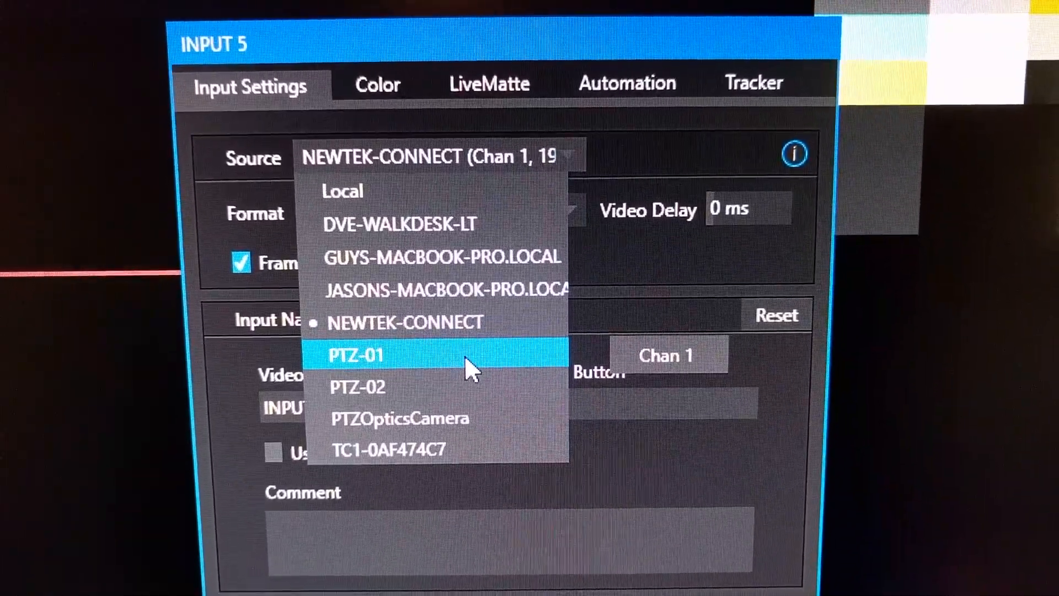